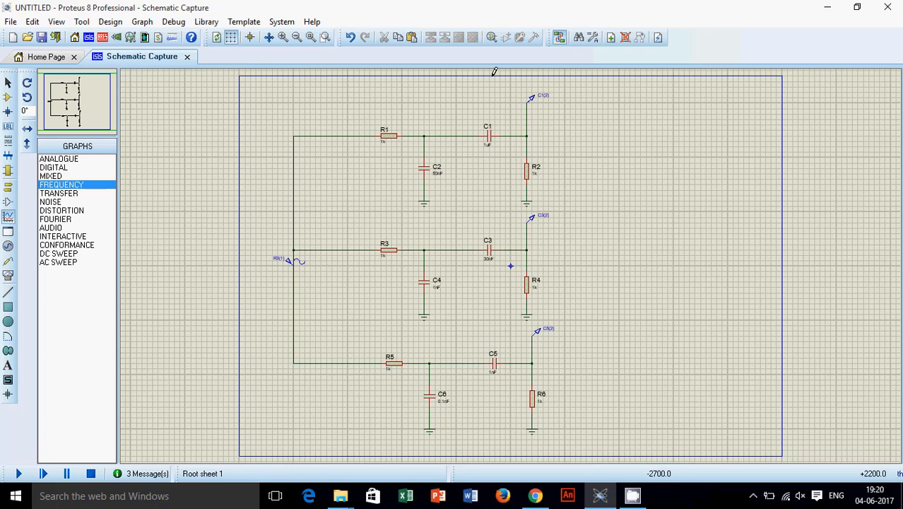
pyautogui.moveTo(514, 106)
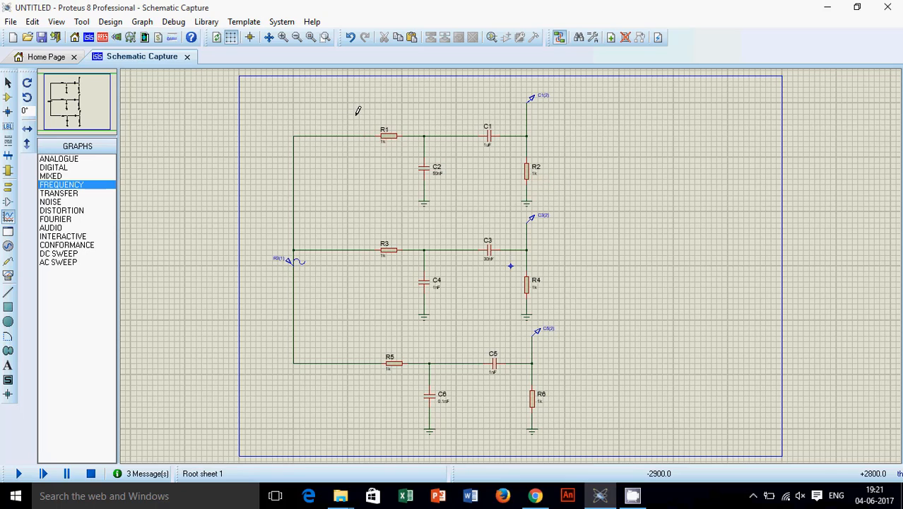
pyautogui.moveTo(536, 177)
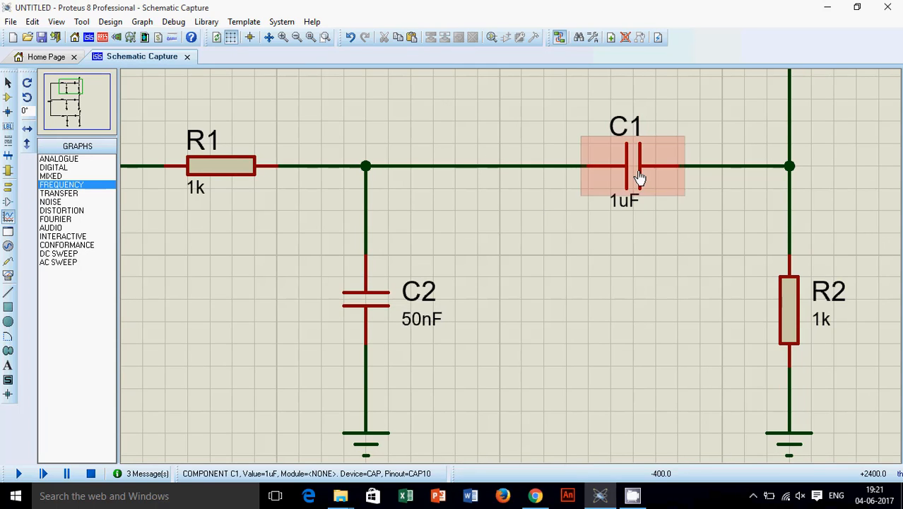
# - Place a FREQUENCY graph beside the circuit and simulate the first output's gain curve
pyautogui.click(221, 165)
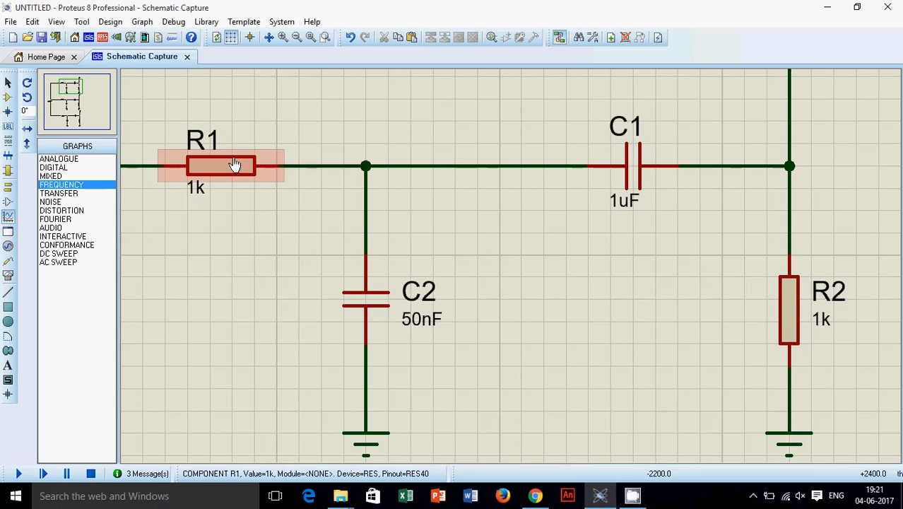
pyautogui.click(366, 308)
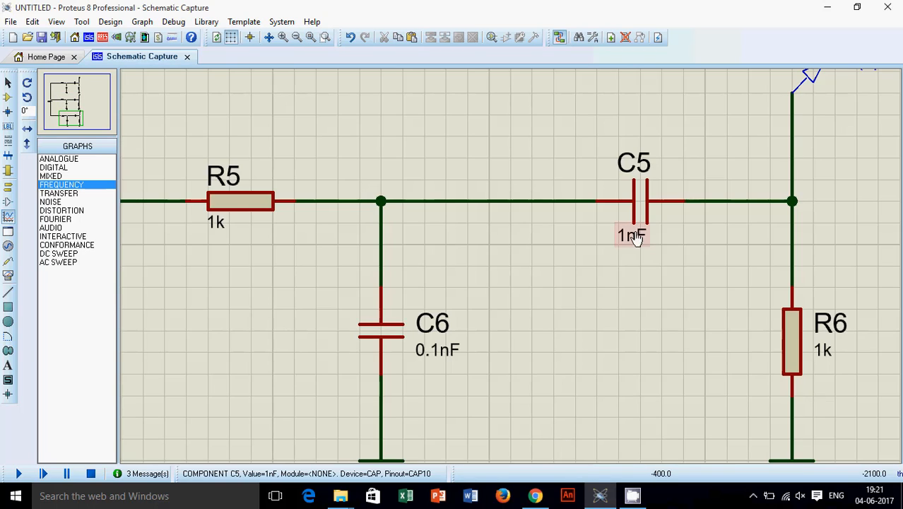
pyautogui.click(792, 346)
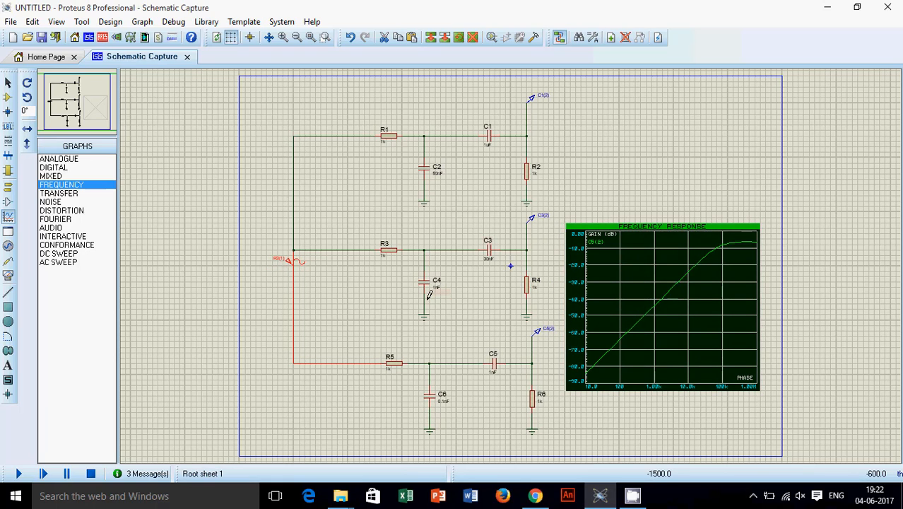
pyautogui.moveTo(444, 317)
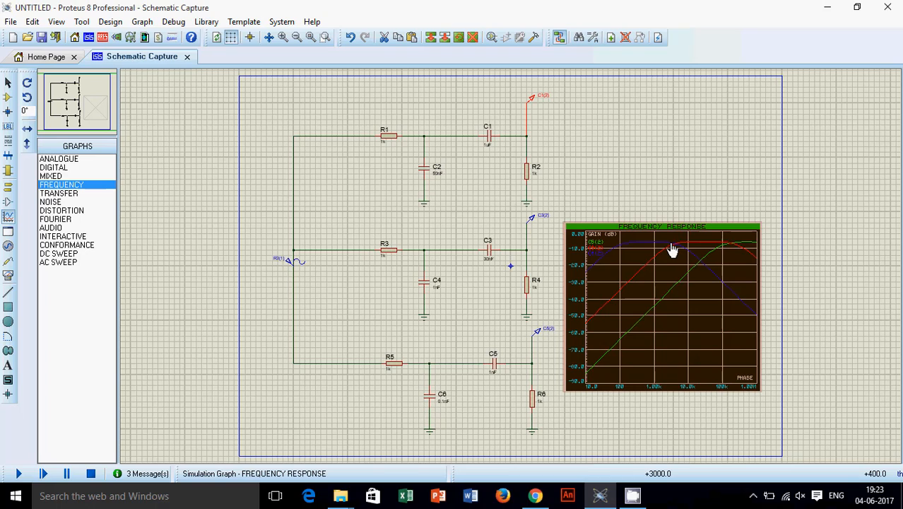
pyautogui.moveTo(673, 249)
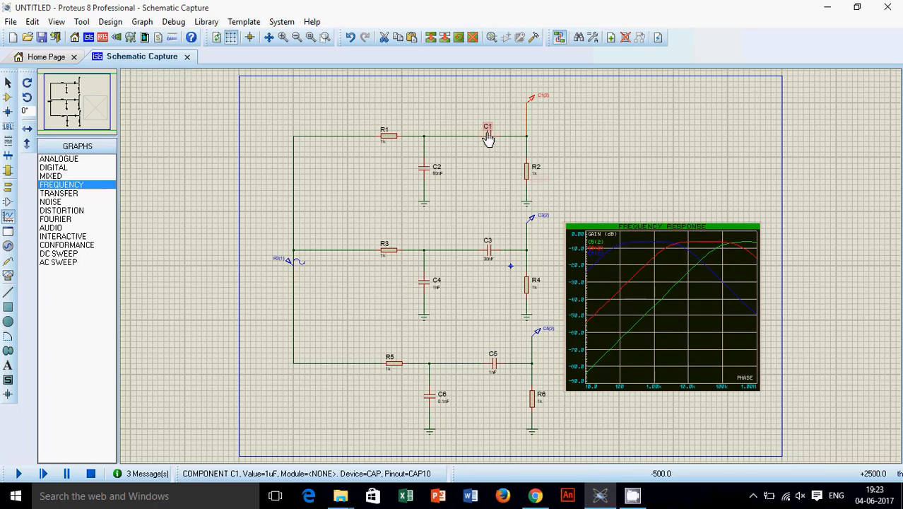
# - Add the remaining output probes to the graph and re-simulate for three curves
pyautogui.click(662, 309)
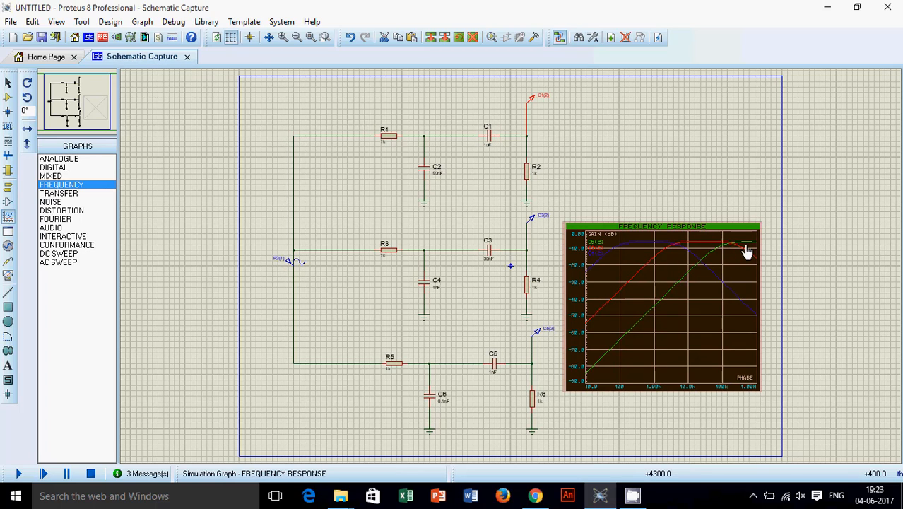
pyautogui.moveTo(673, 246)
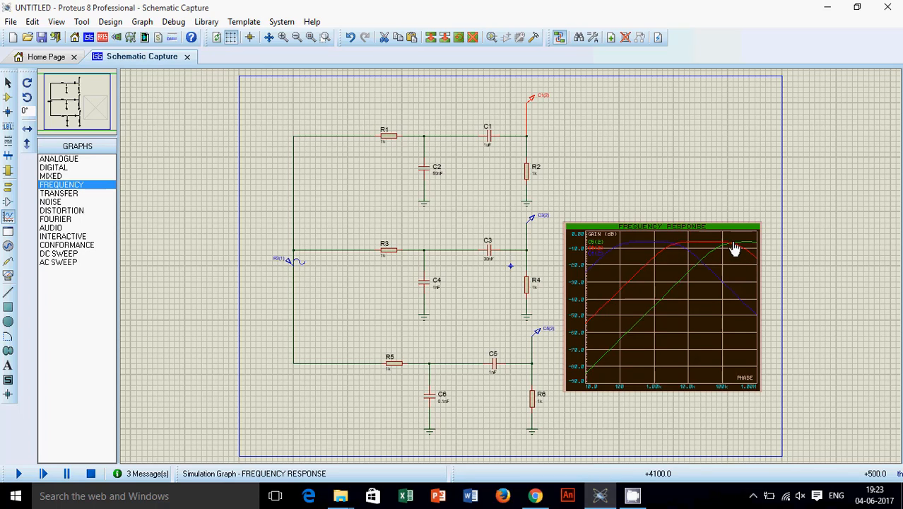
pyautogui.moveTo(670, 255)
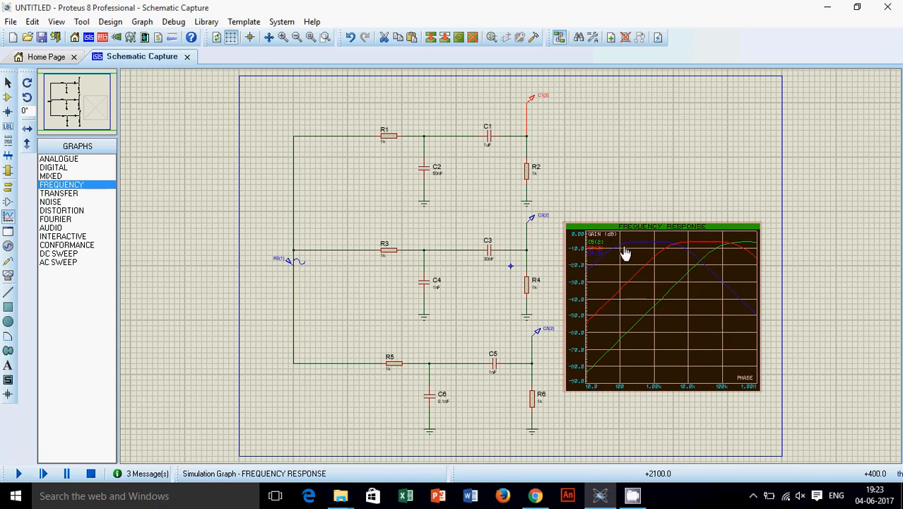
pyautogui.moveTo(617, 252)
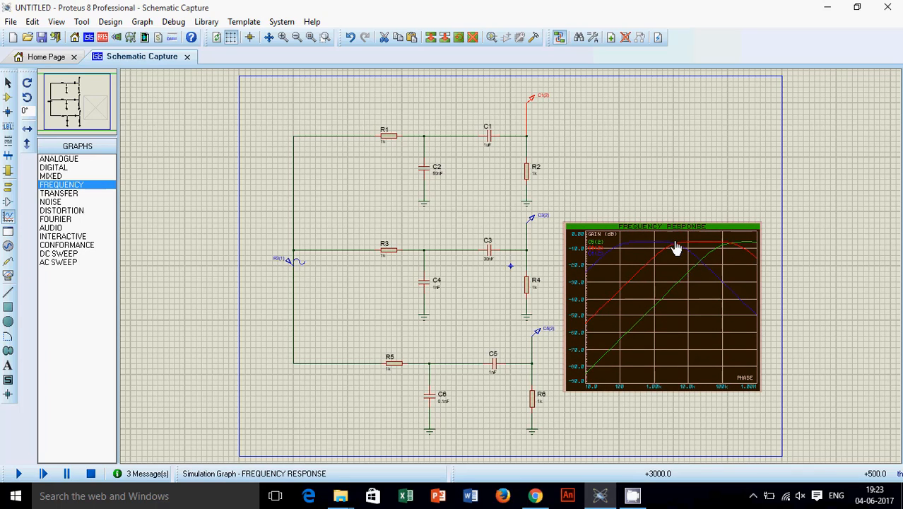
pyautogui.moveTo(657, 255)
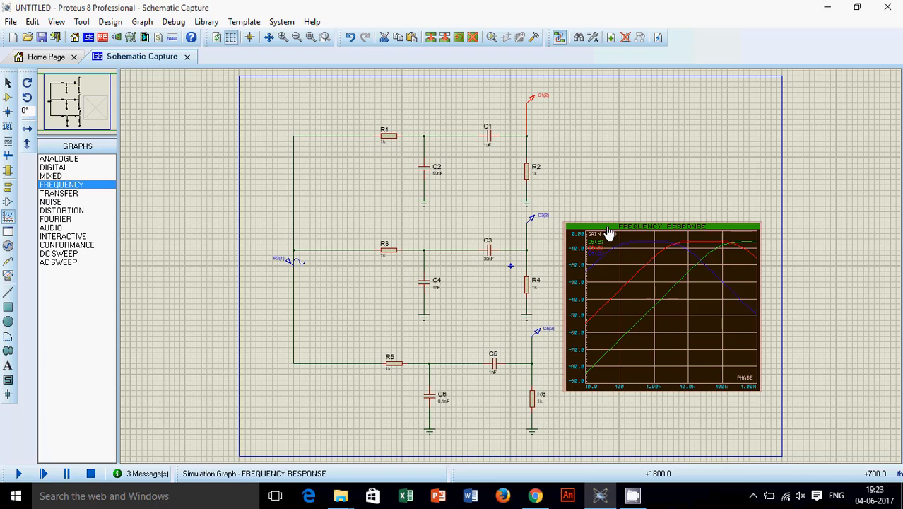
pyautogui.moveTo(690, 281)
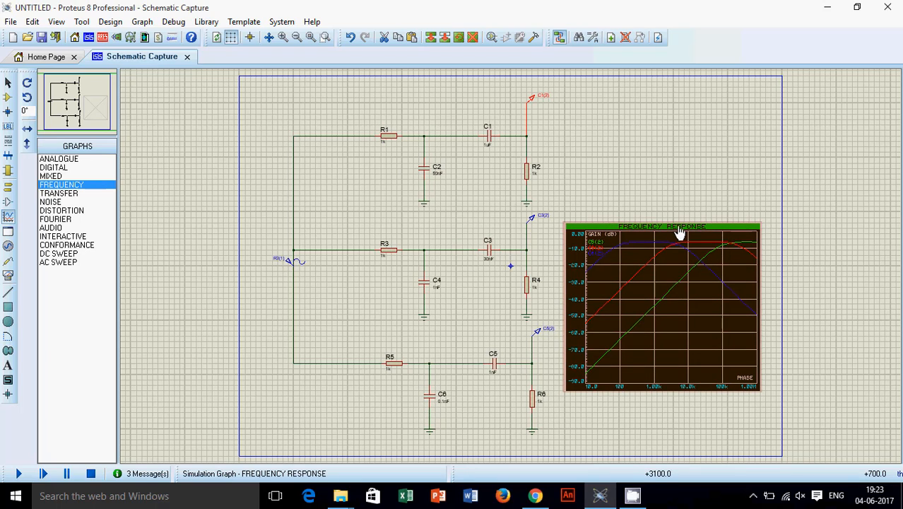
# - Raise the graph's Stop frequency so all three curves roll off at the high end
pyautogui.doubleClick(662, 304)
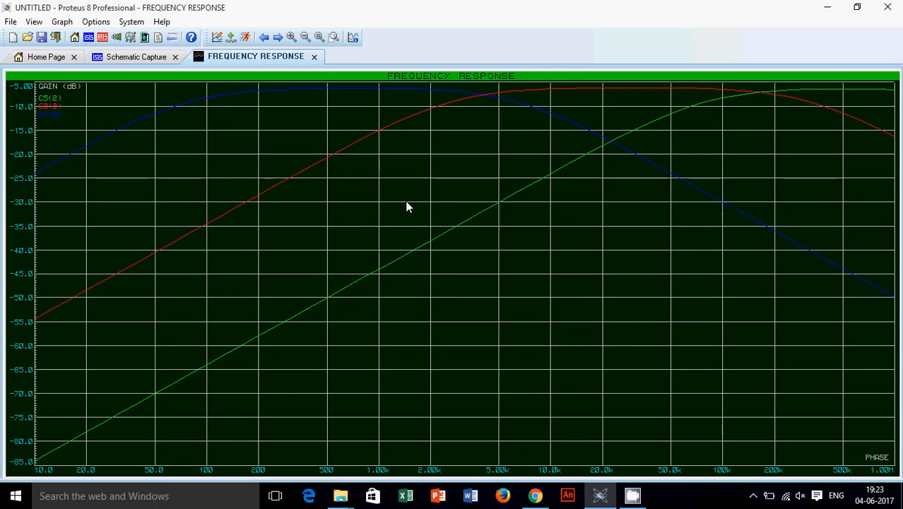
pyautogui.rightClick(407, 206)
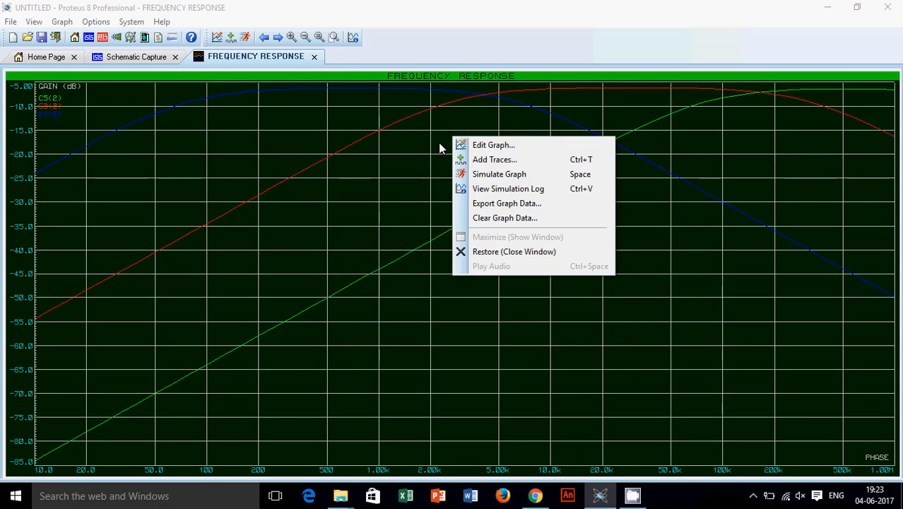
pyautogui.click(493, 144)
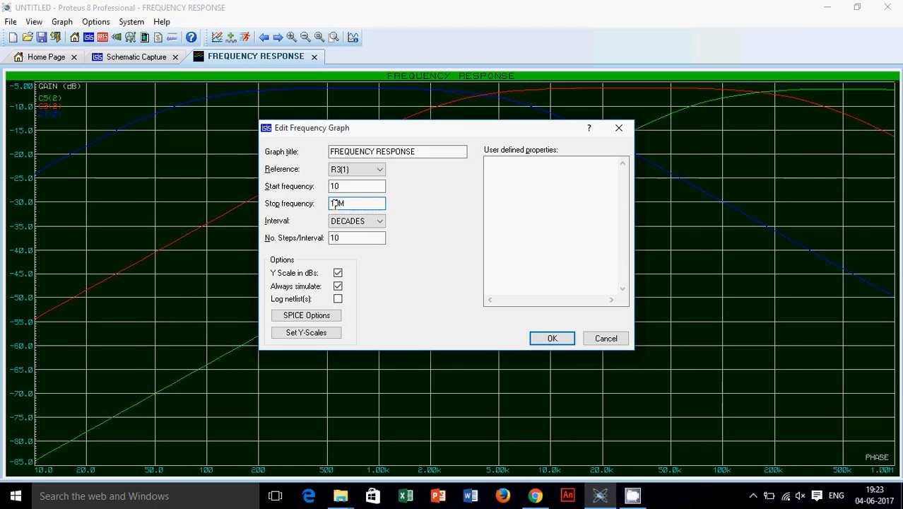
pyautogui.click(552, 338)
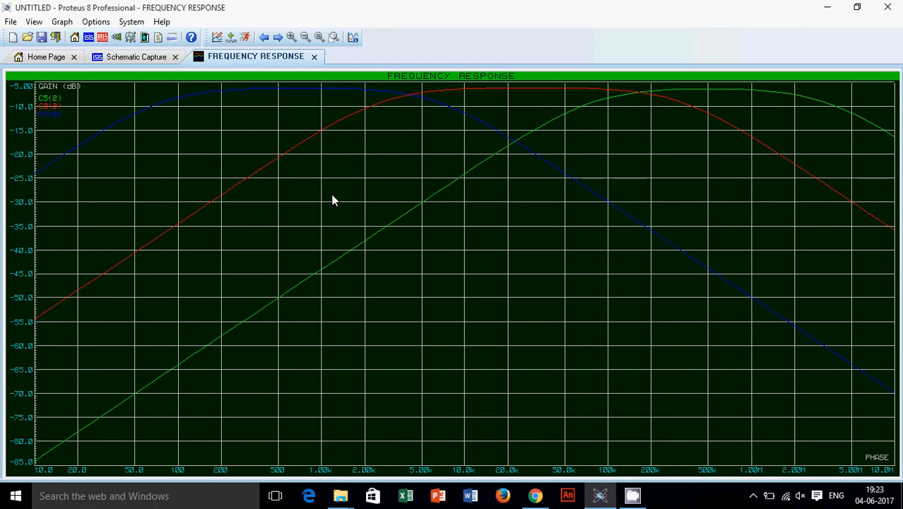
# - Close the graph window and view the three bandpass curves on the schematic's embedded graph
pyautogui.click(136, 57)
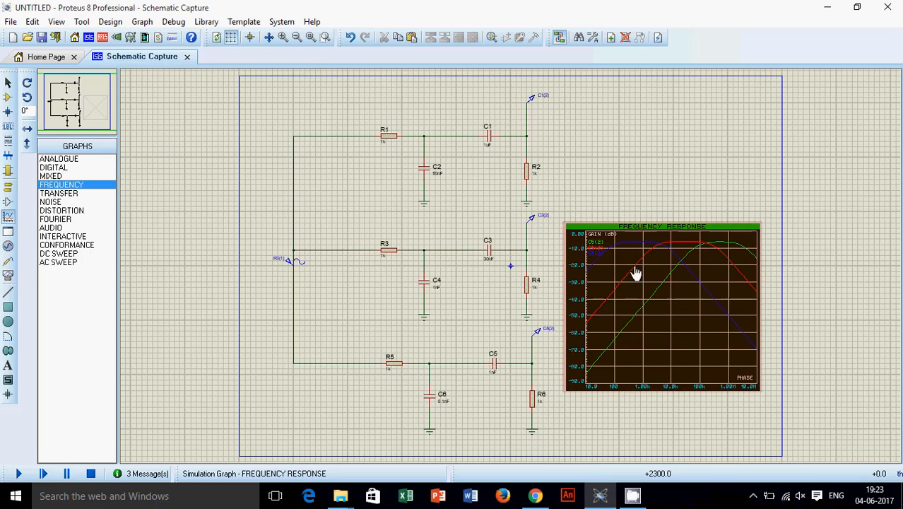
pyautogui.moveTo(661, 249)
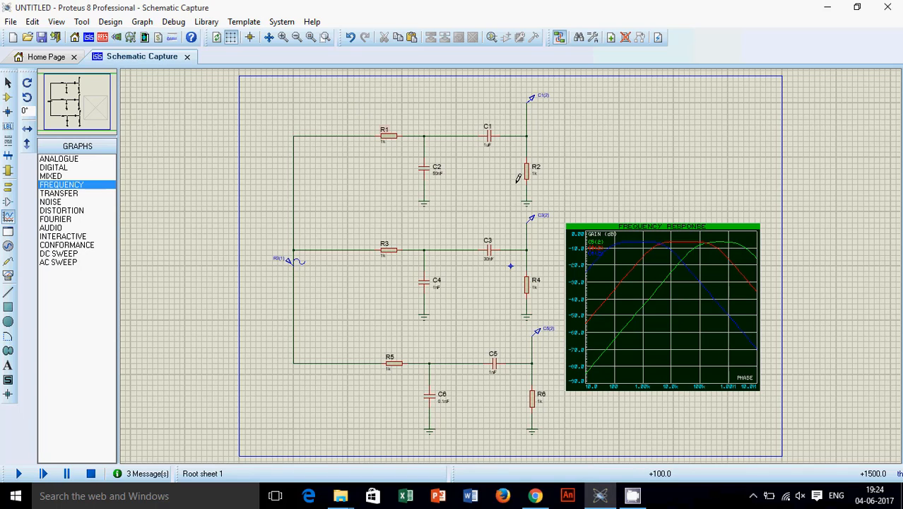
pyautogui.moveTo(733, 127)
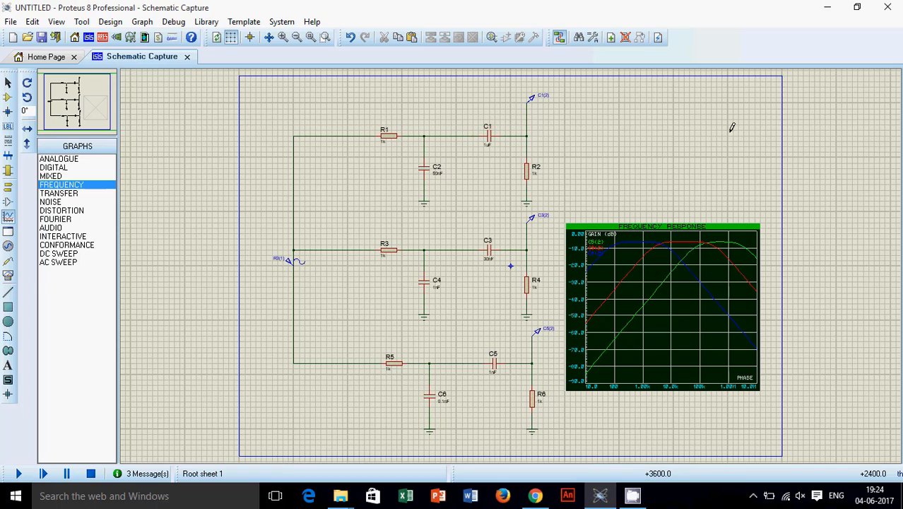
pyautogui.click(662, 304)
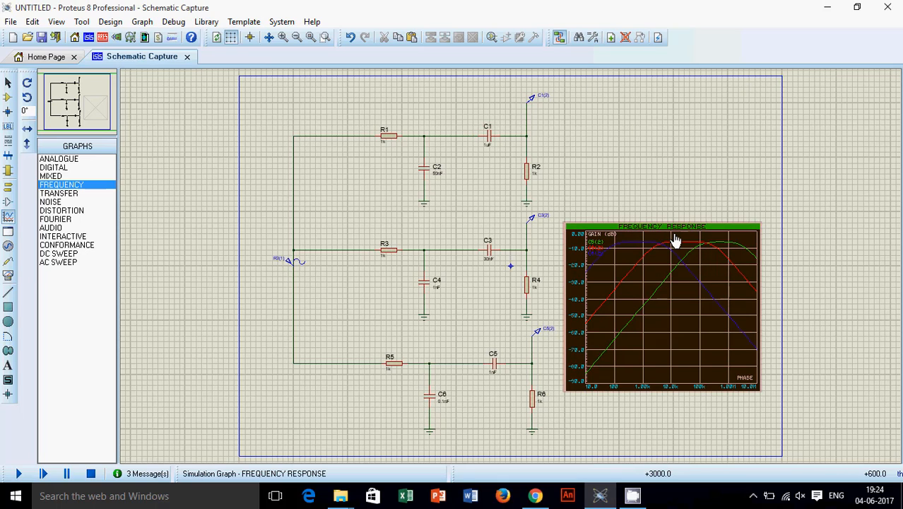
pyautogui.moveTo(675, 239)
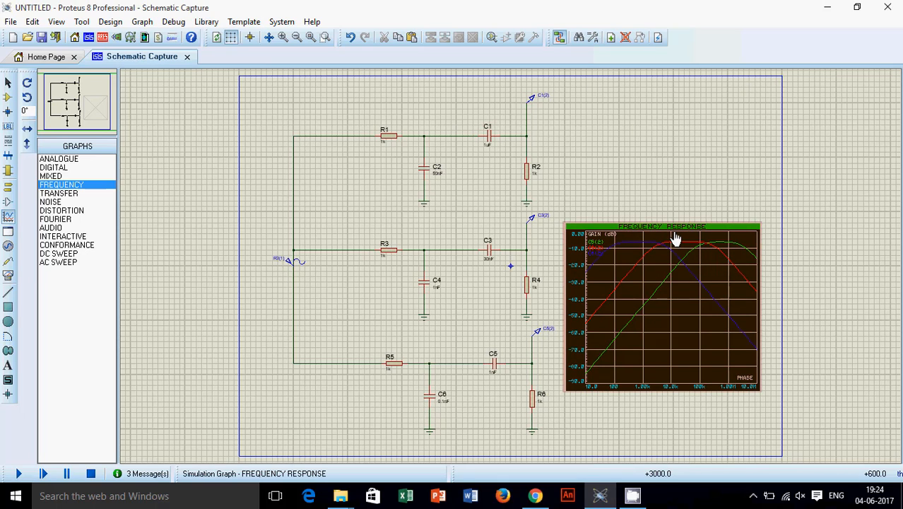